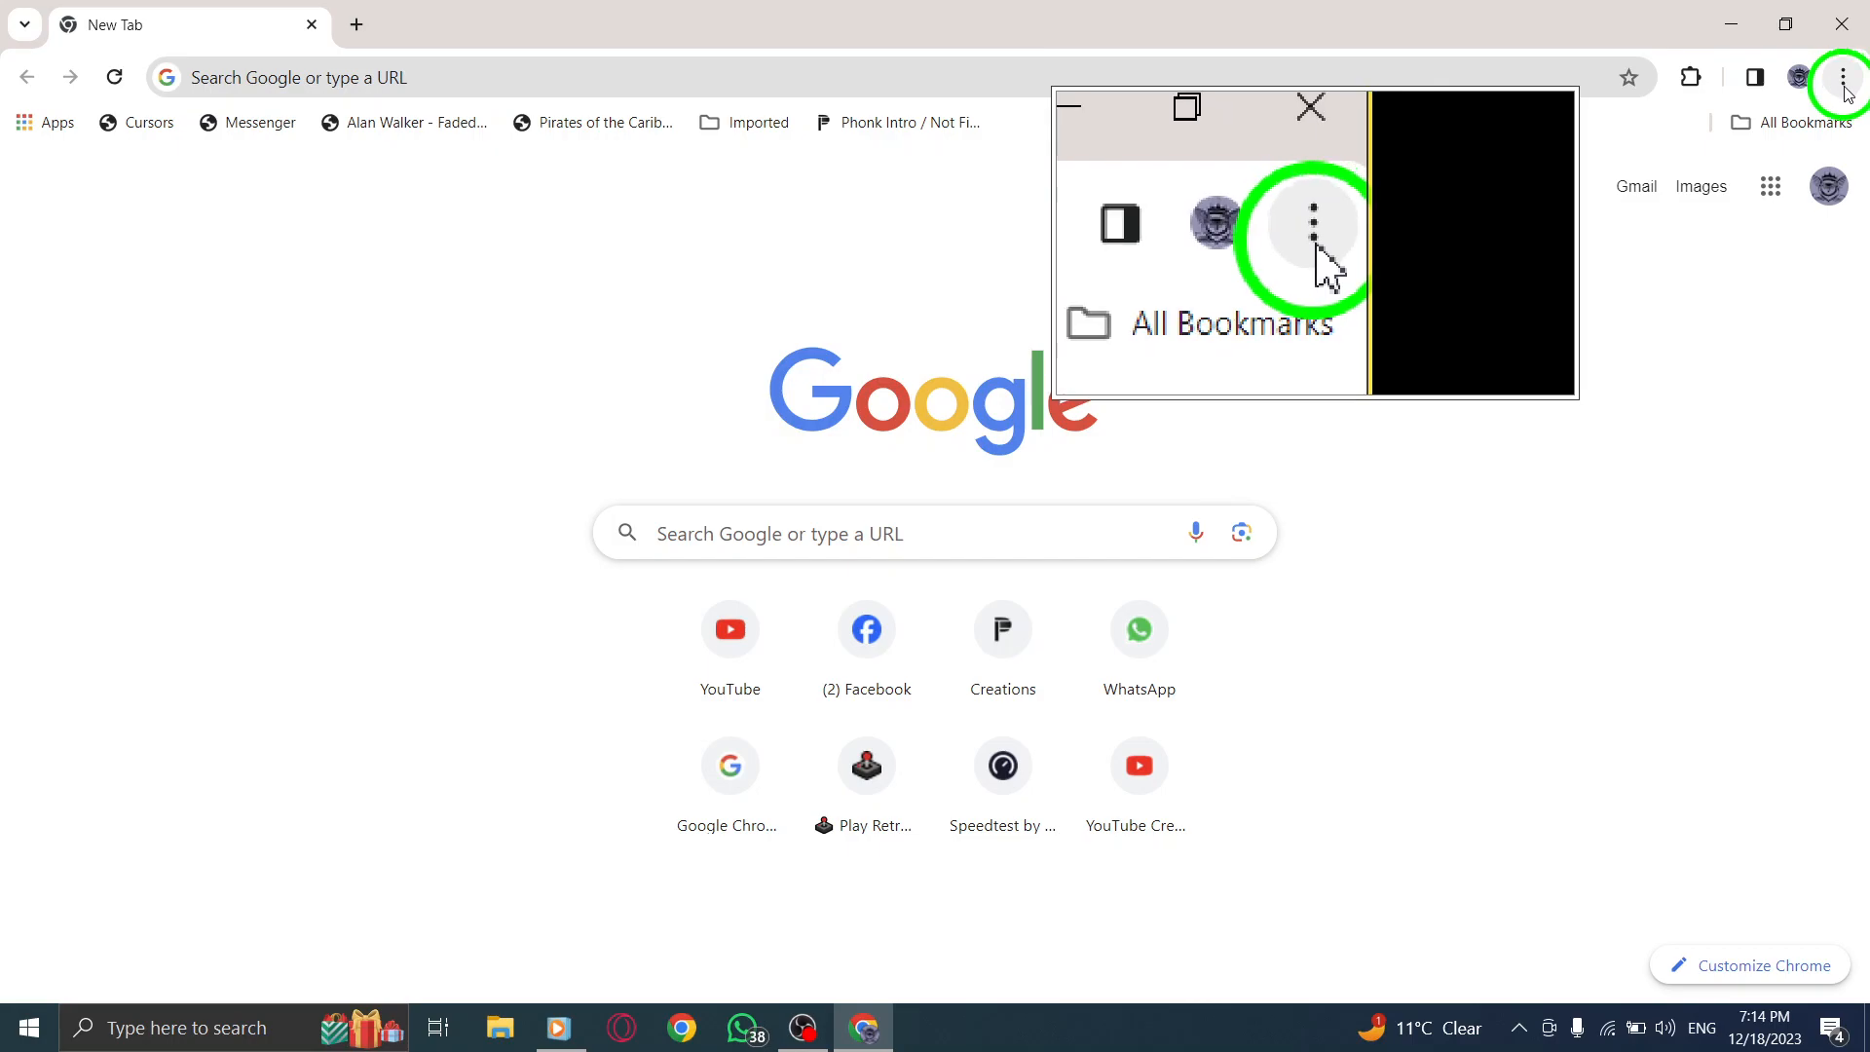
Step: Open Chrome's main menu from the New Tab page
left_click(1841, 75)
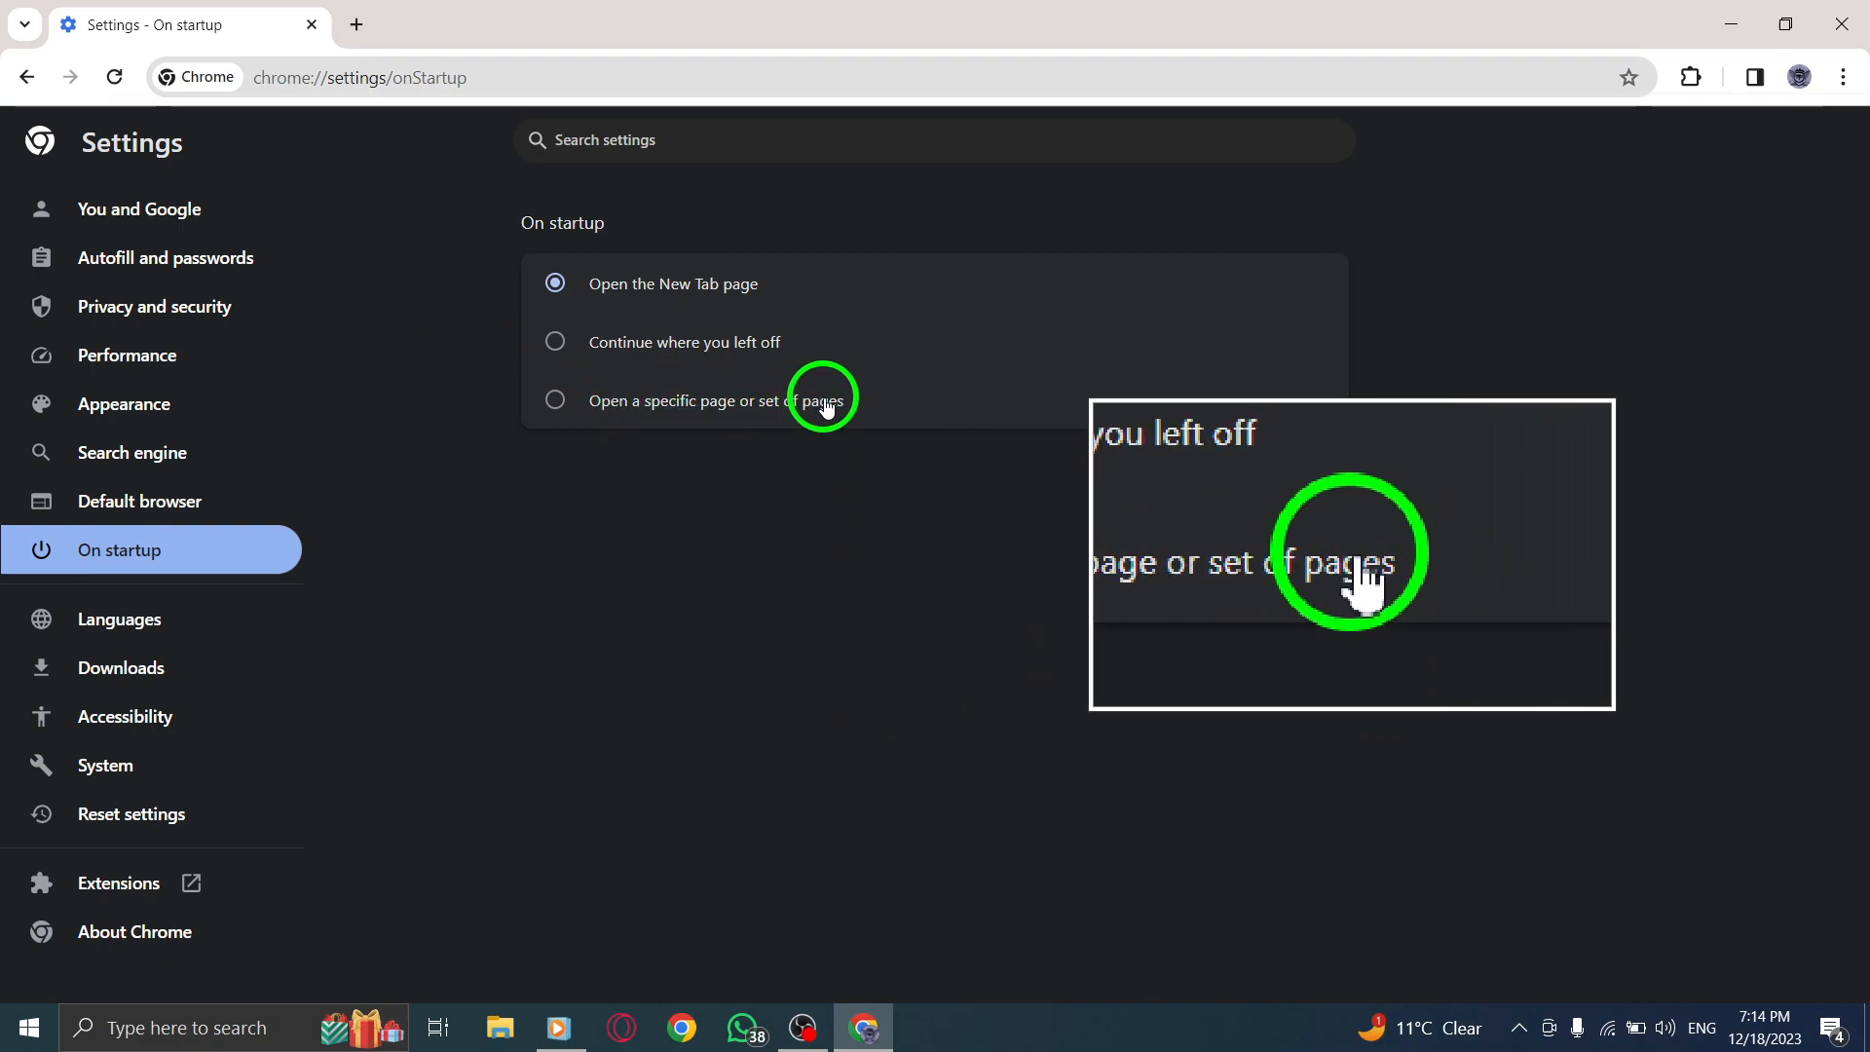